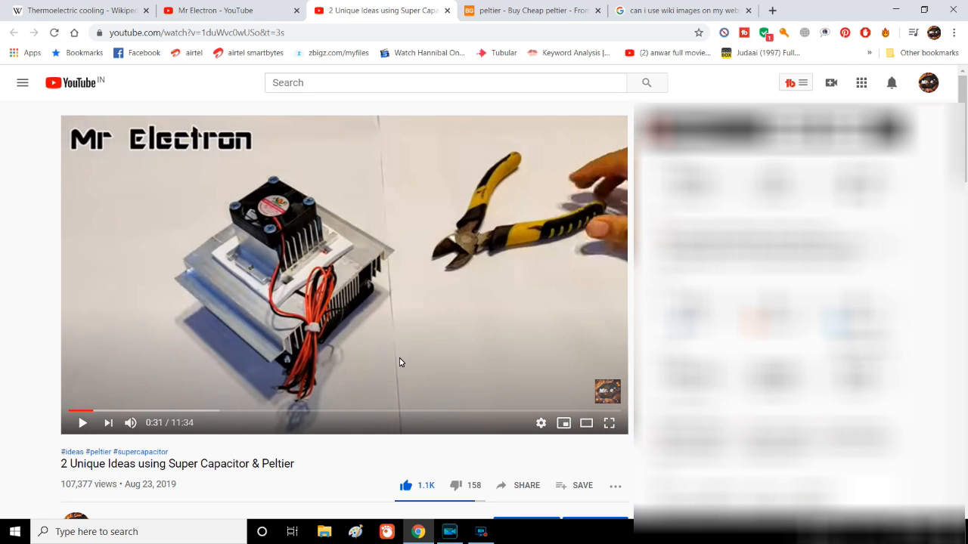
pyautogui.scroll(-3)
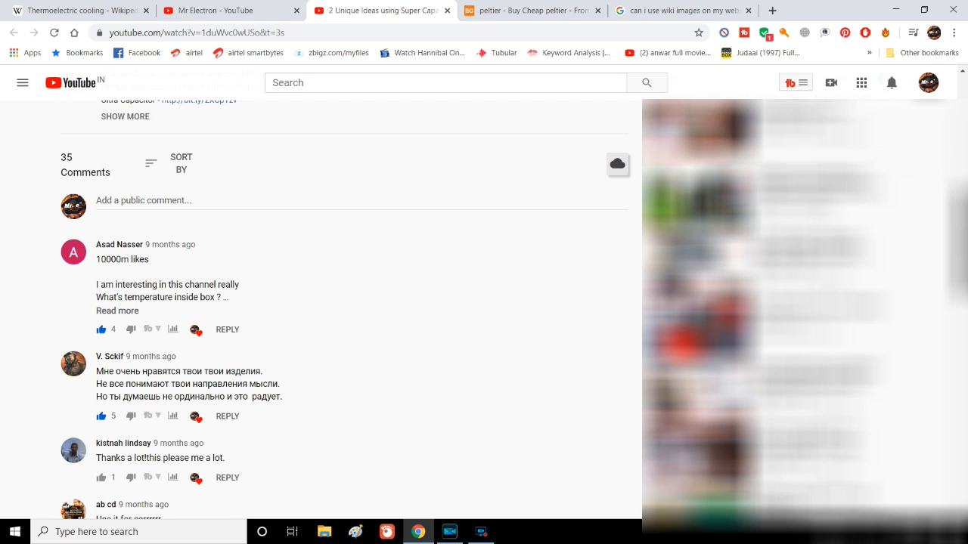